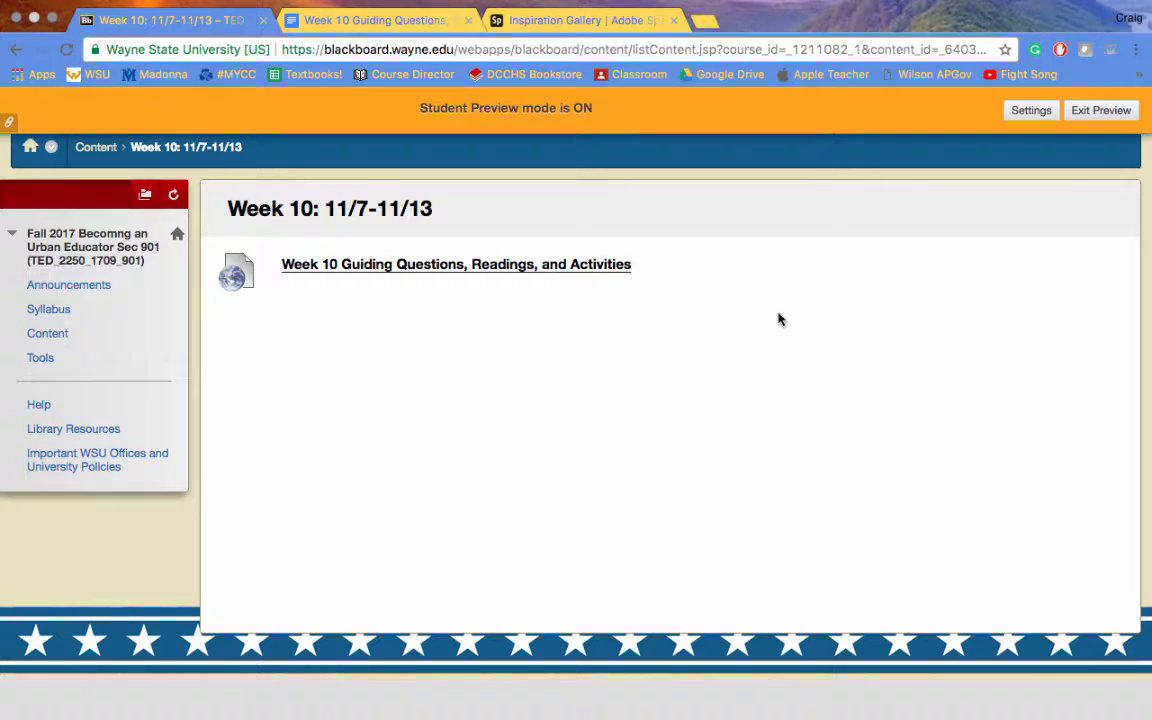
Step: Open the 'Week 10 Guiding Questions, Readings, and Activities' document from the Week 10 page
left_click(375, 20)
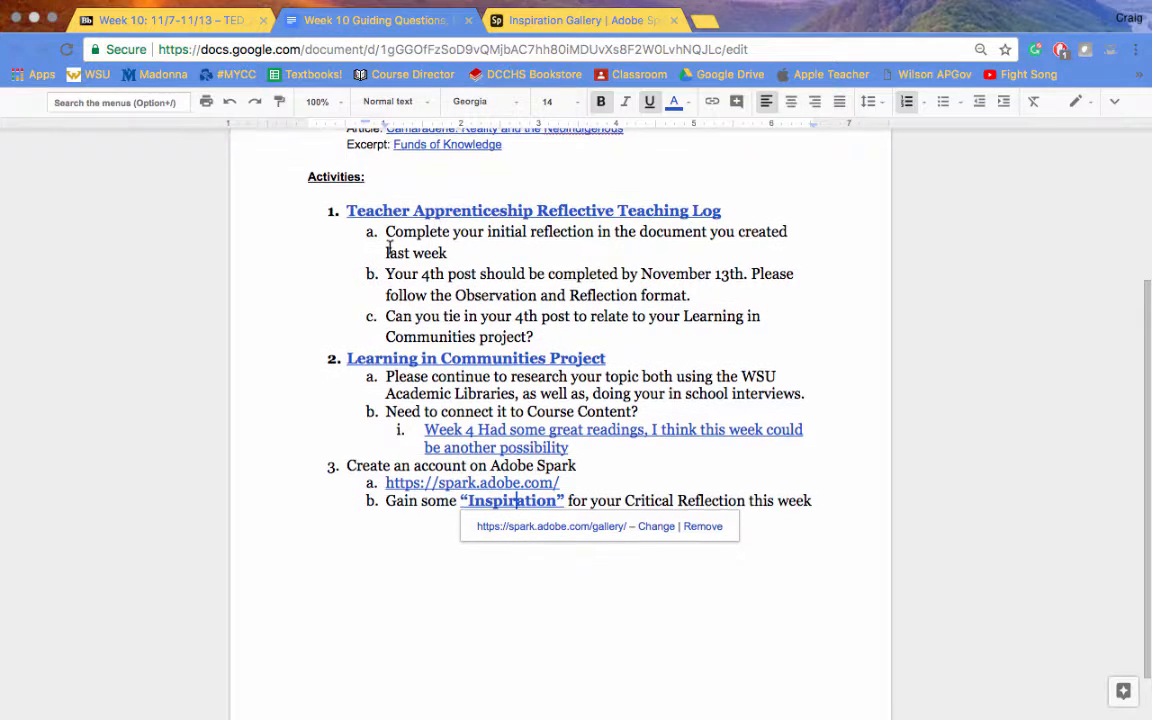
scroll("down", 3)
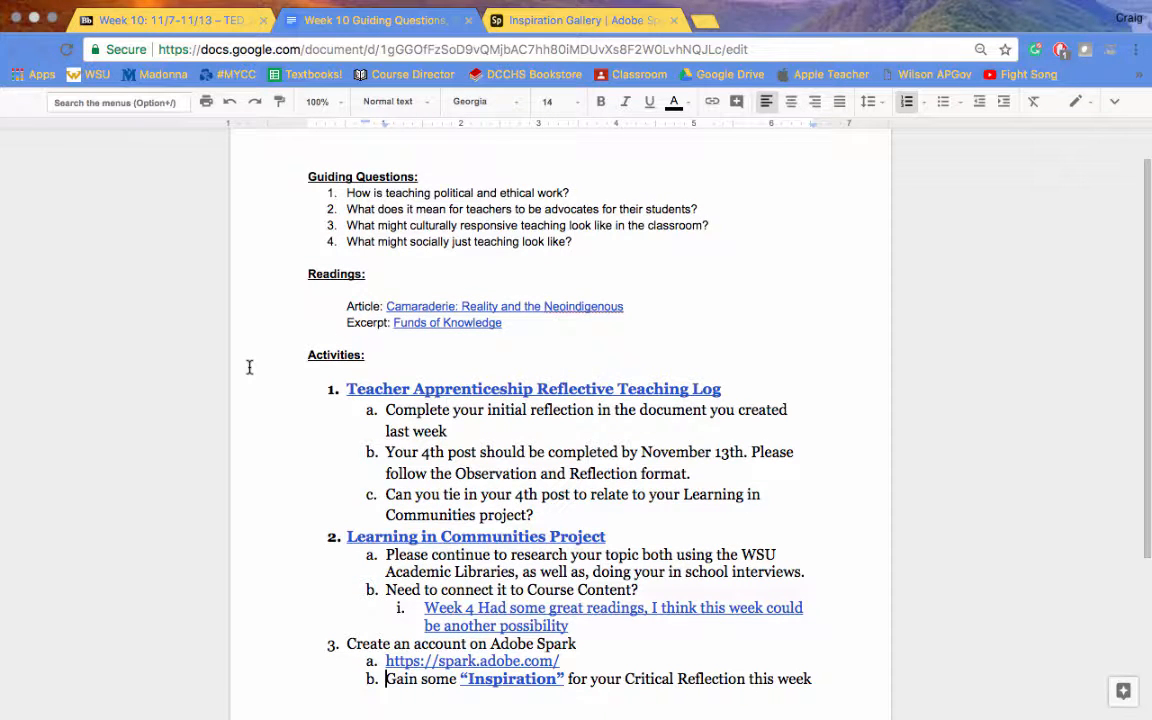
mouse_move(535, 333)
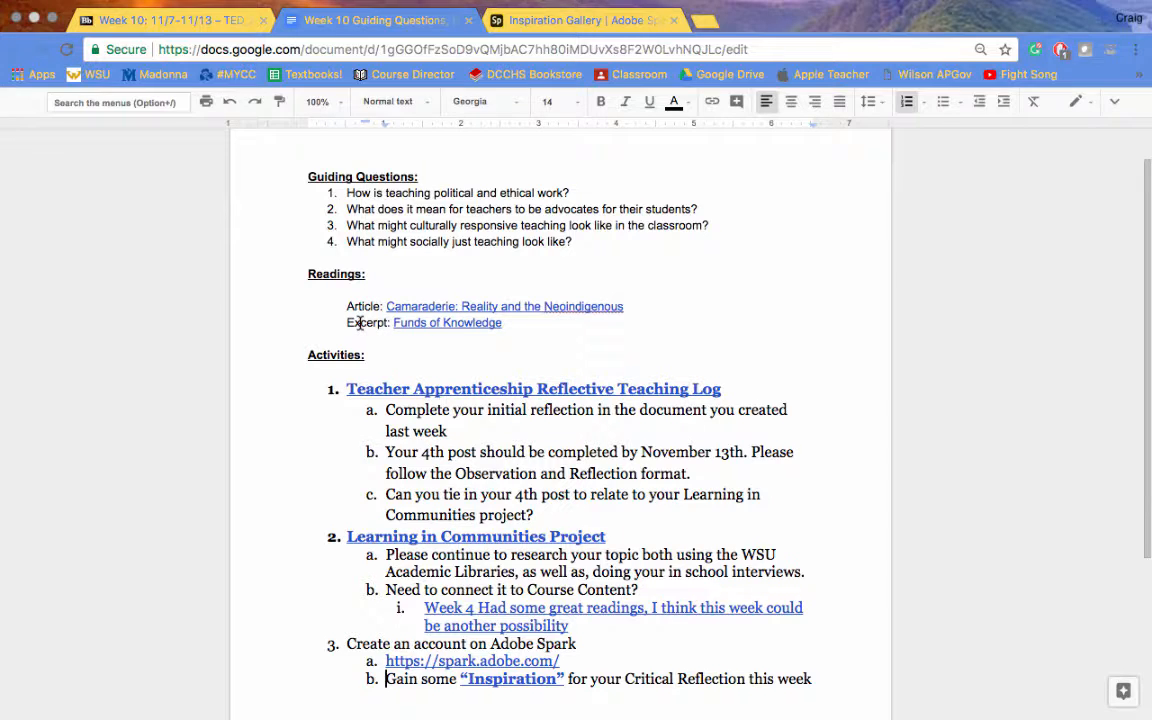
scroll("down", 3)
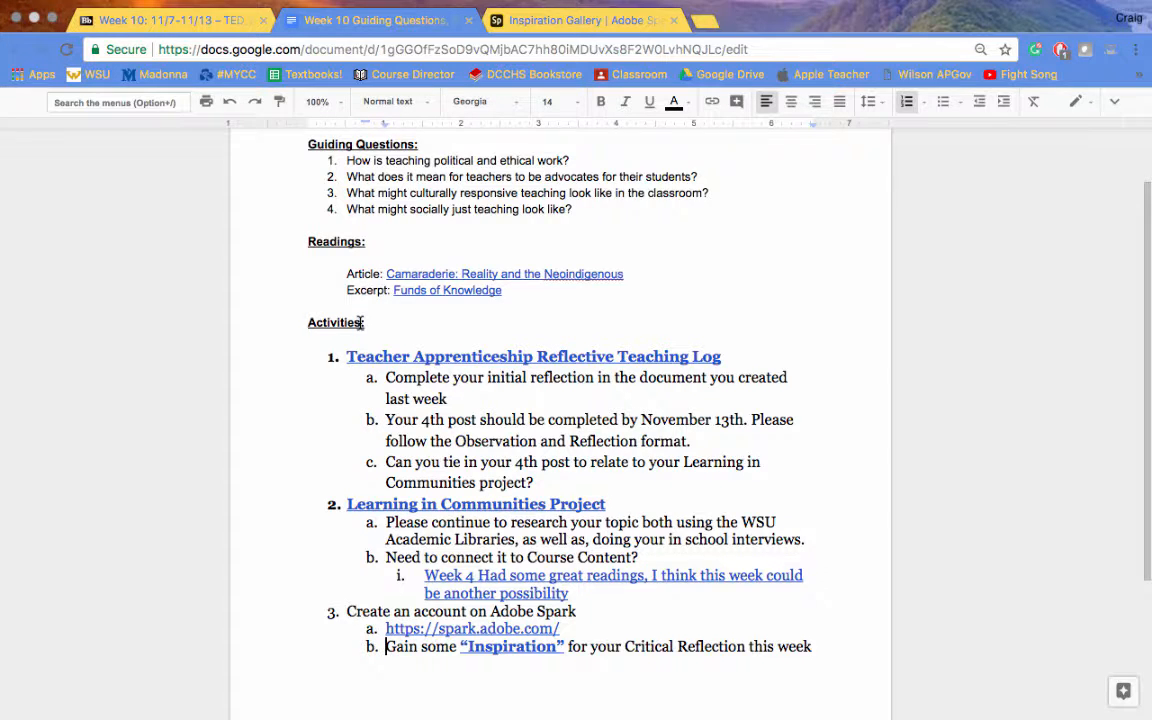
scroll("down", 3)
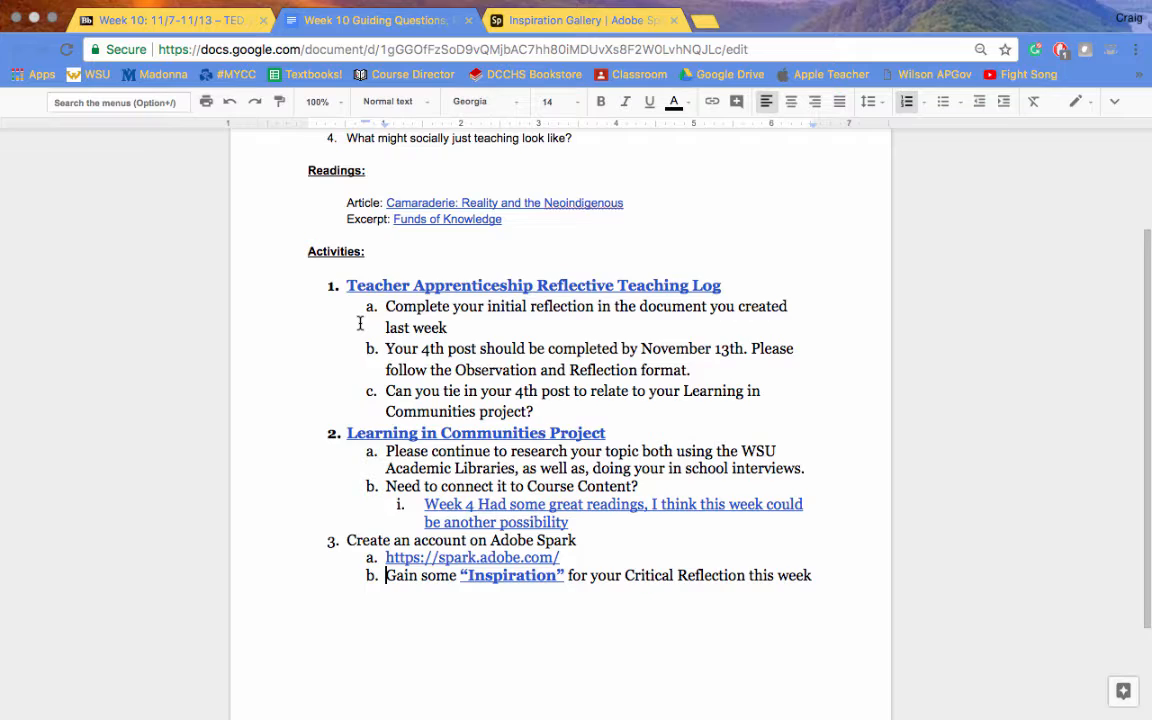
scroll("down", 3)
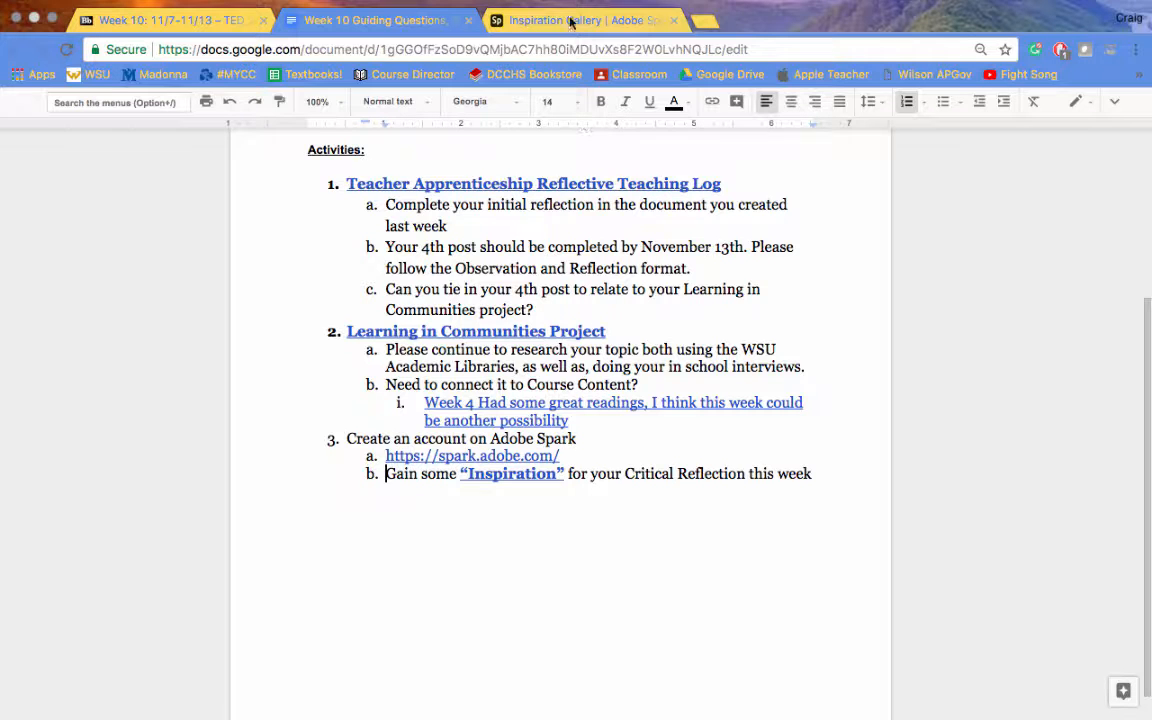
Step: Switch to the Adobe Spark Inspiration Gallery tab and scroll through its top picks
left_click(582, 20)
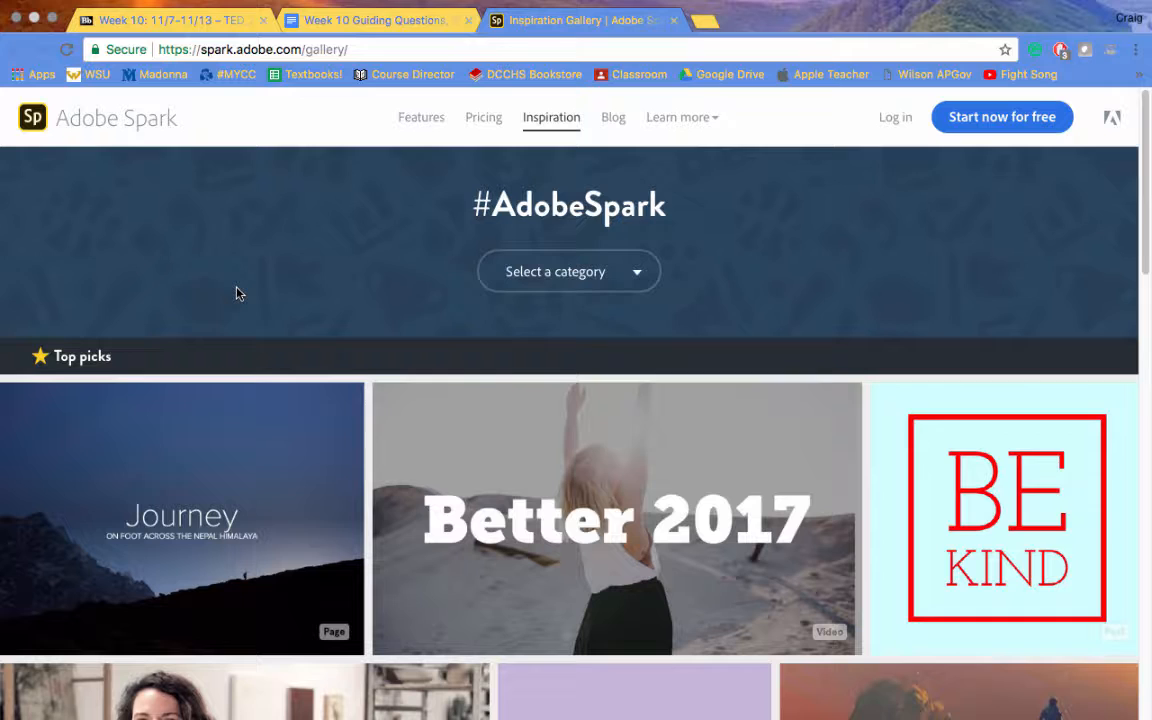
left_click(568, 271)
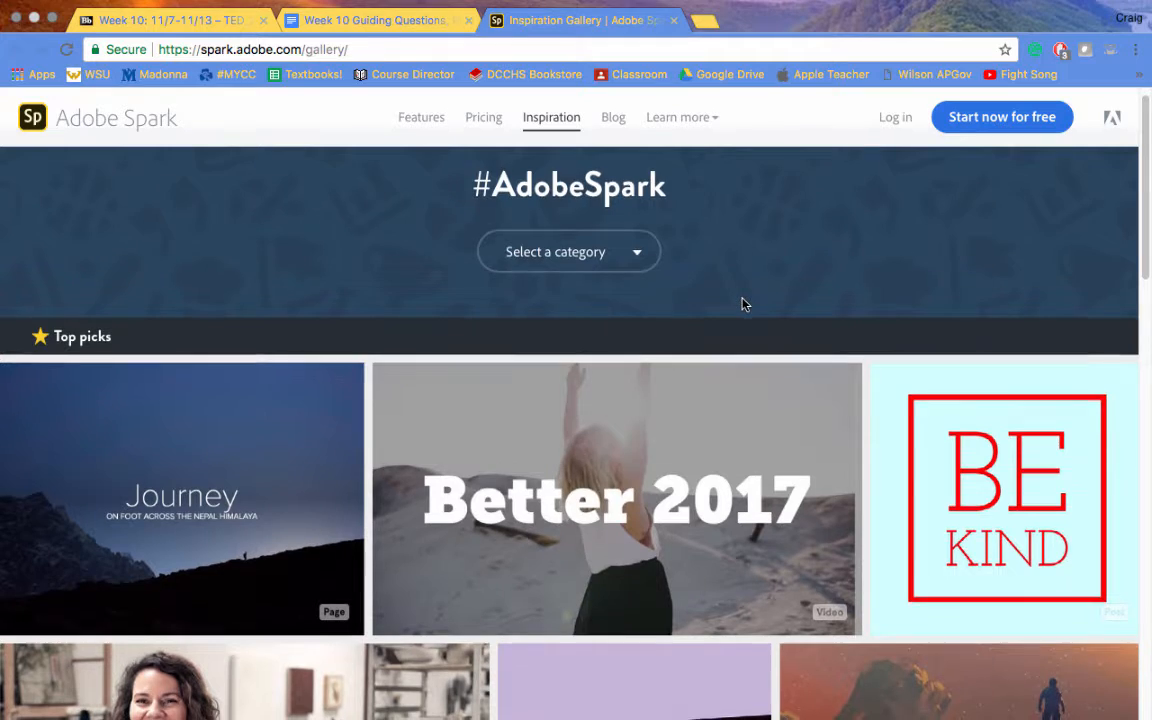
scroll("down", 3)
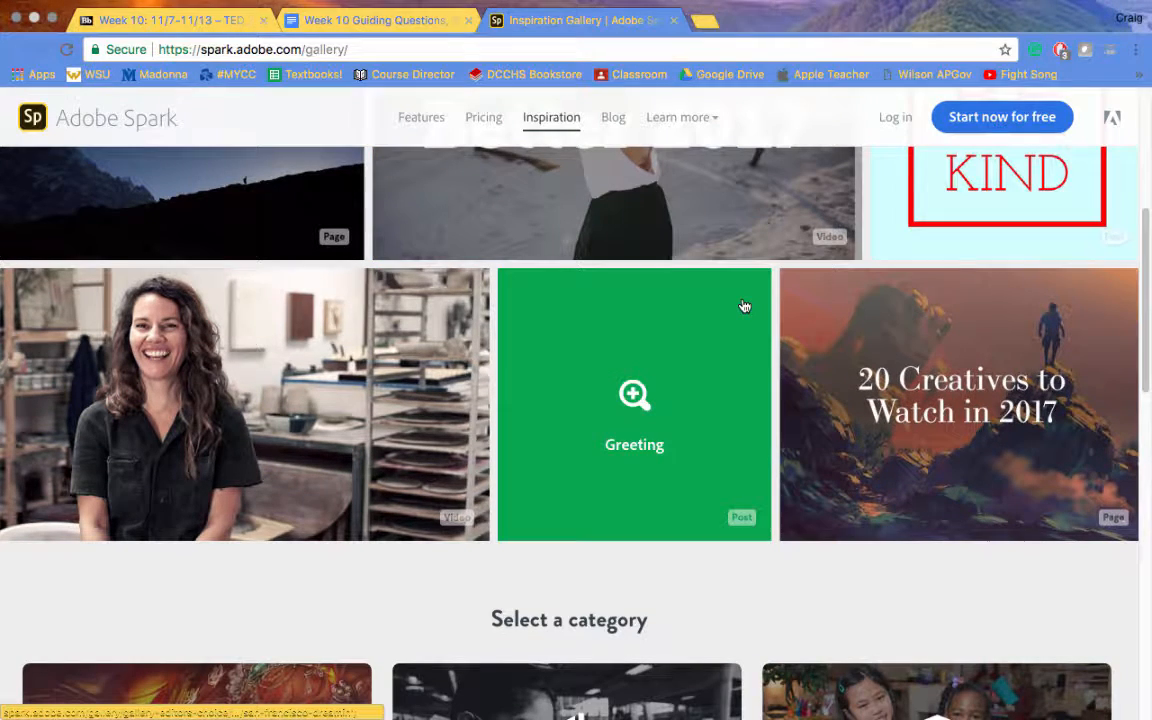